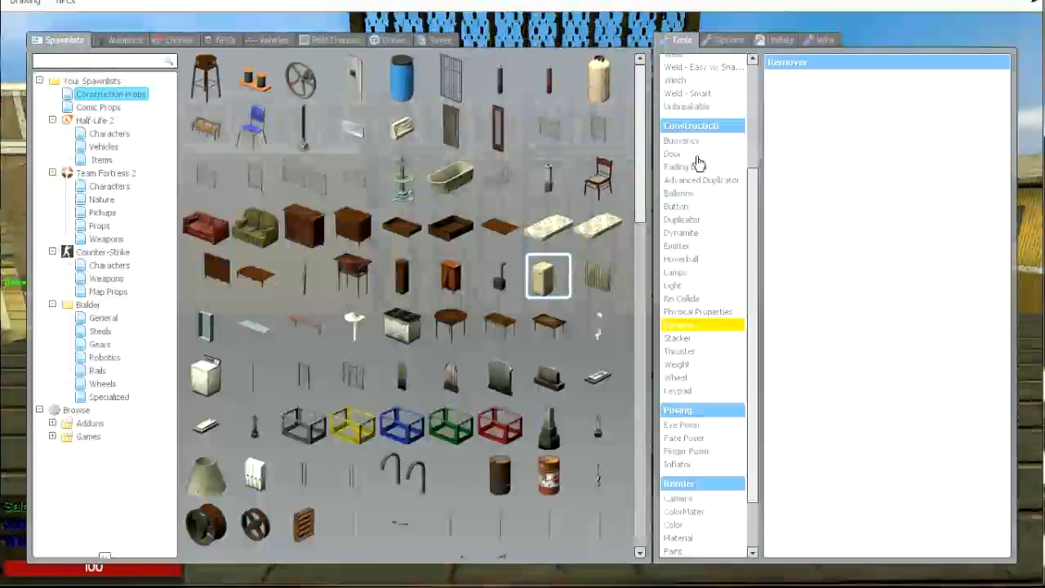
Select the Fading Door tool and begin assigning its open key
click(686, 166)
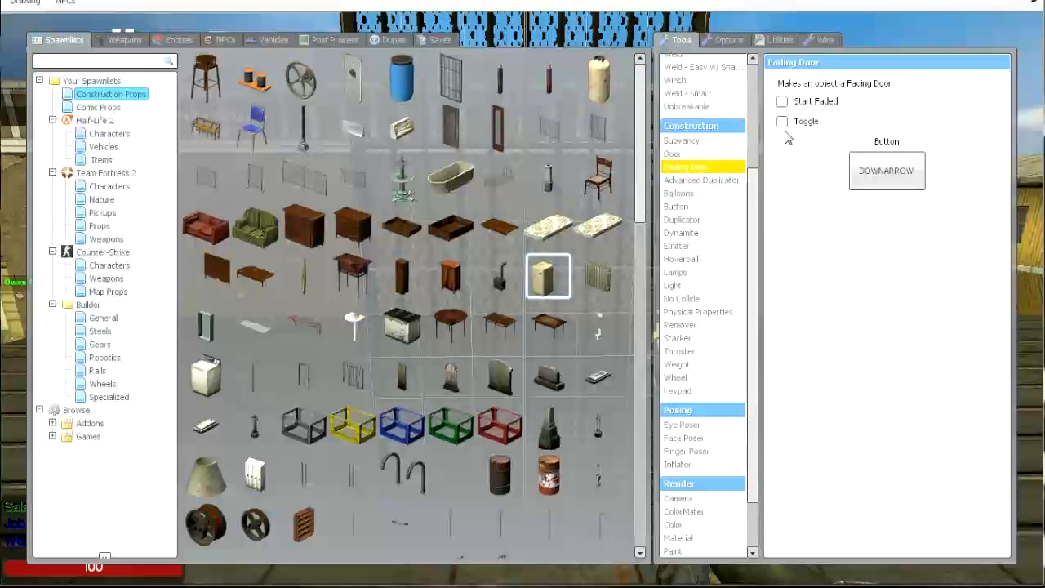
click(885, 171)
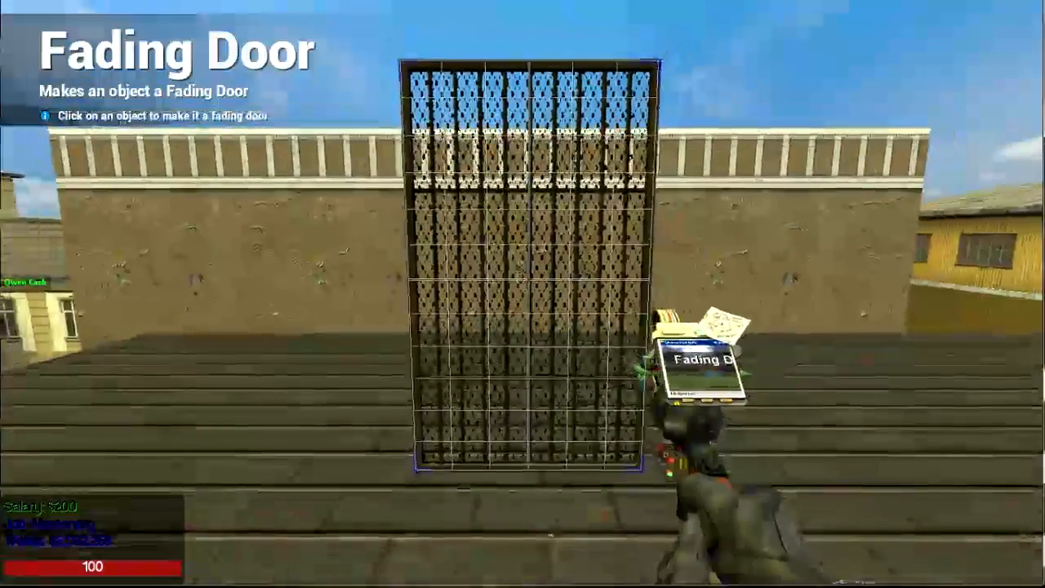
Turn the rooftop metal fence into a fading door and bring the tool menu back
click(526, 262)
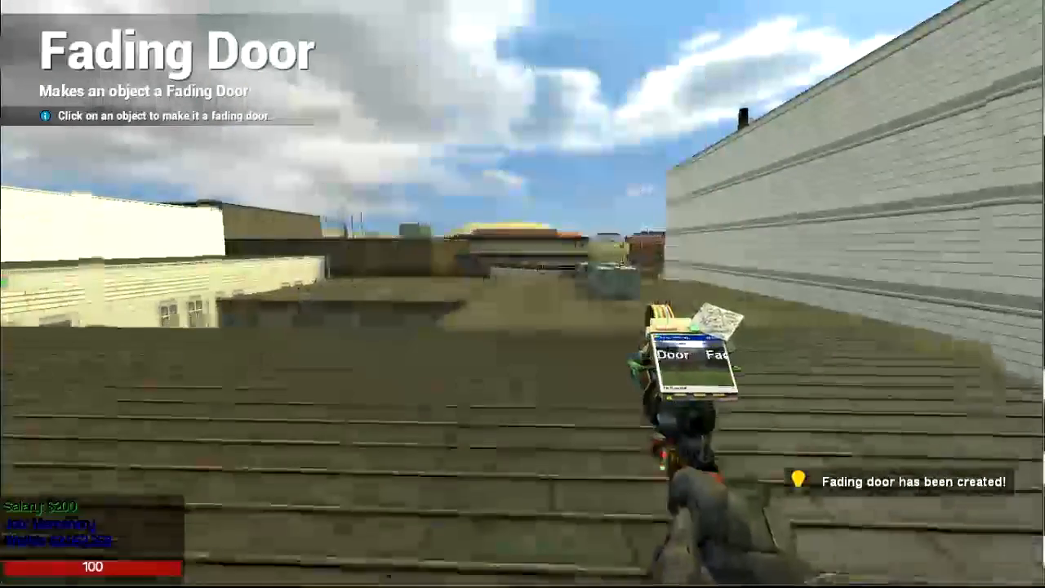
key(q)
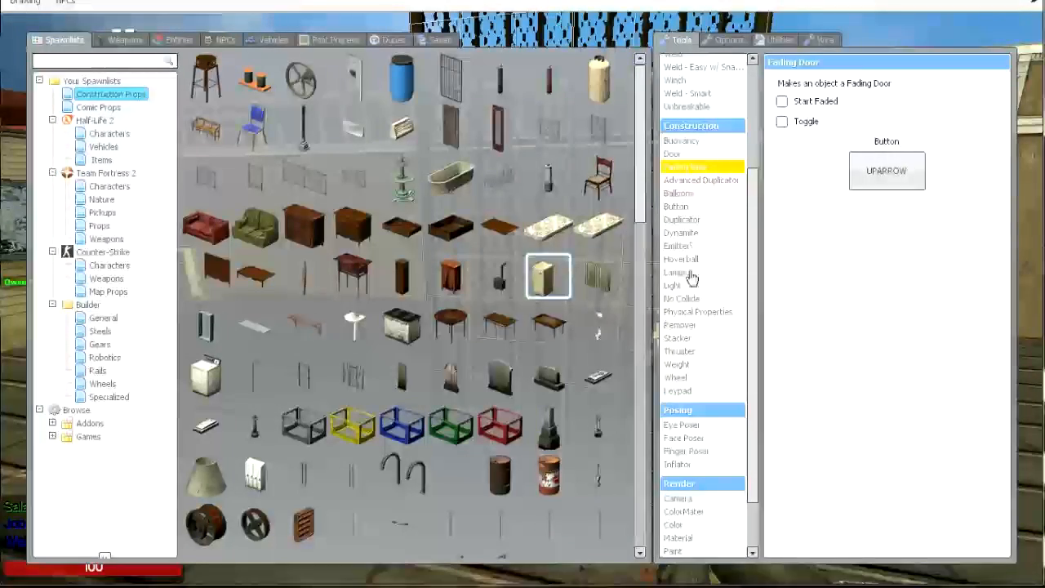
Set the Button tool to simulate UPARROW labelled Door, checked against the fading door's key
click(676, 205)
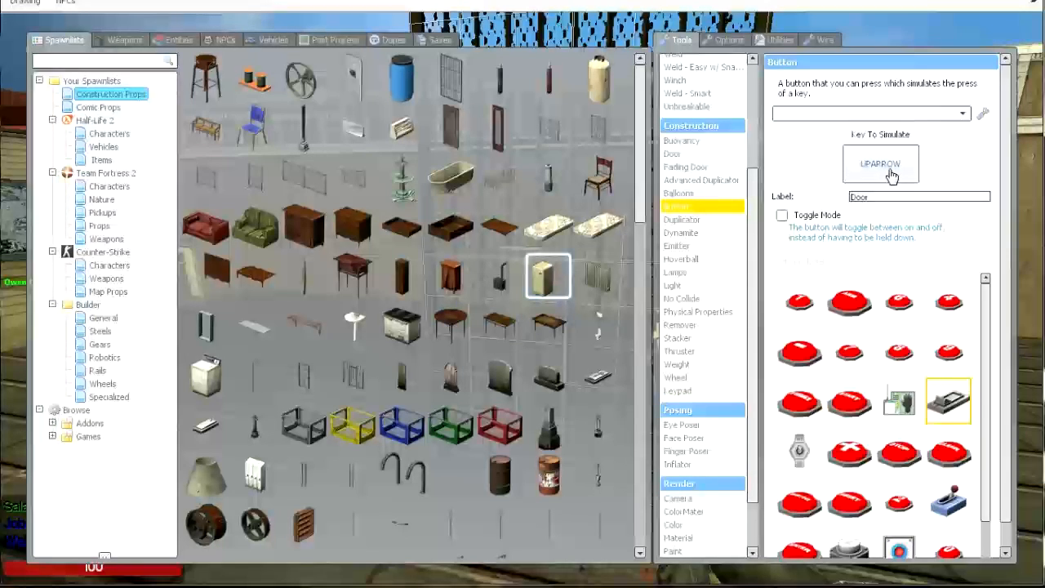
click(685, 166)
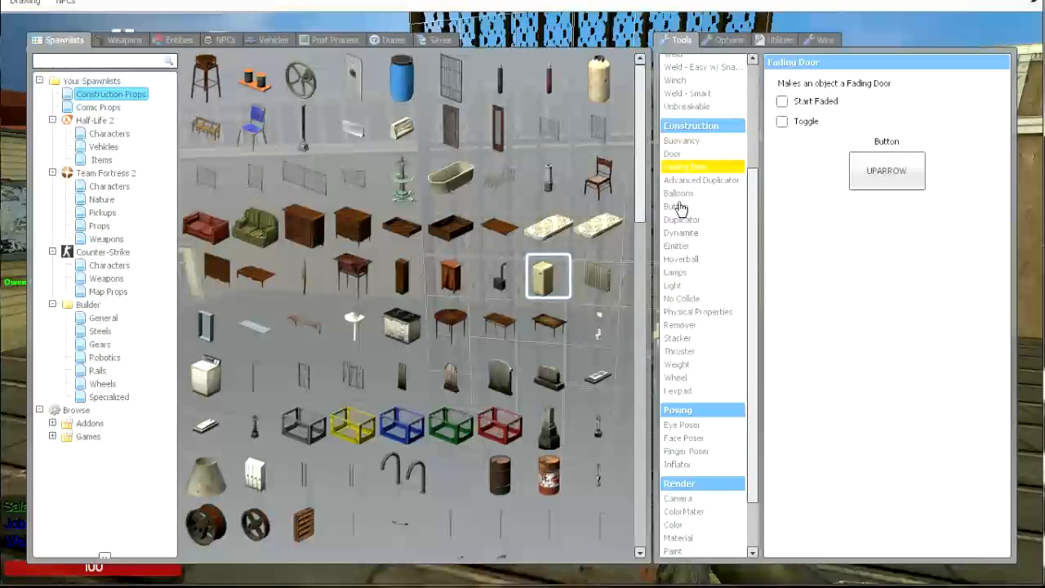
click(676, 205)
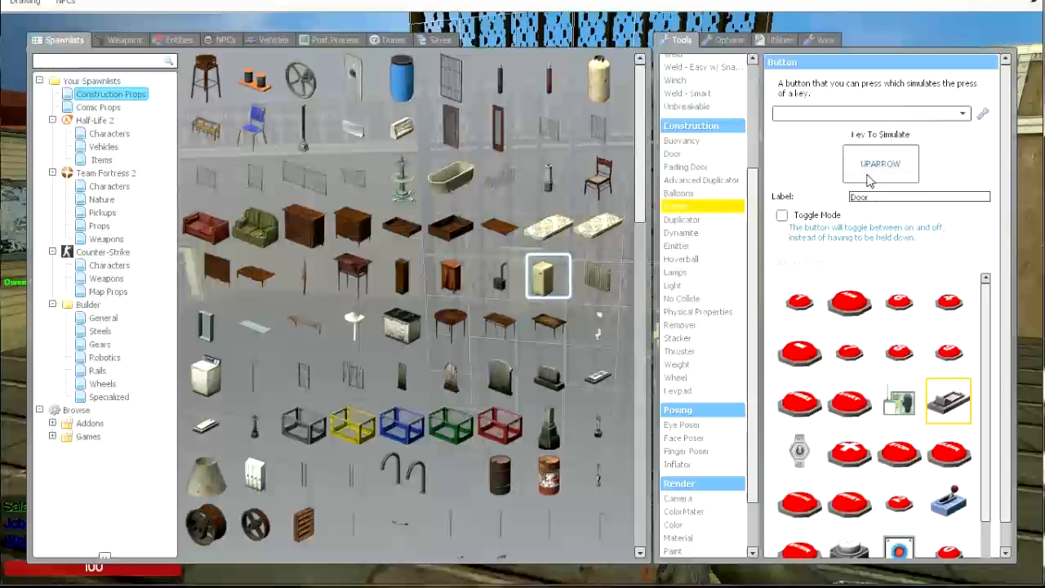
click(686, 167)
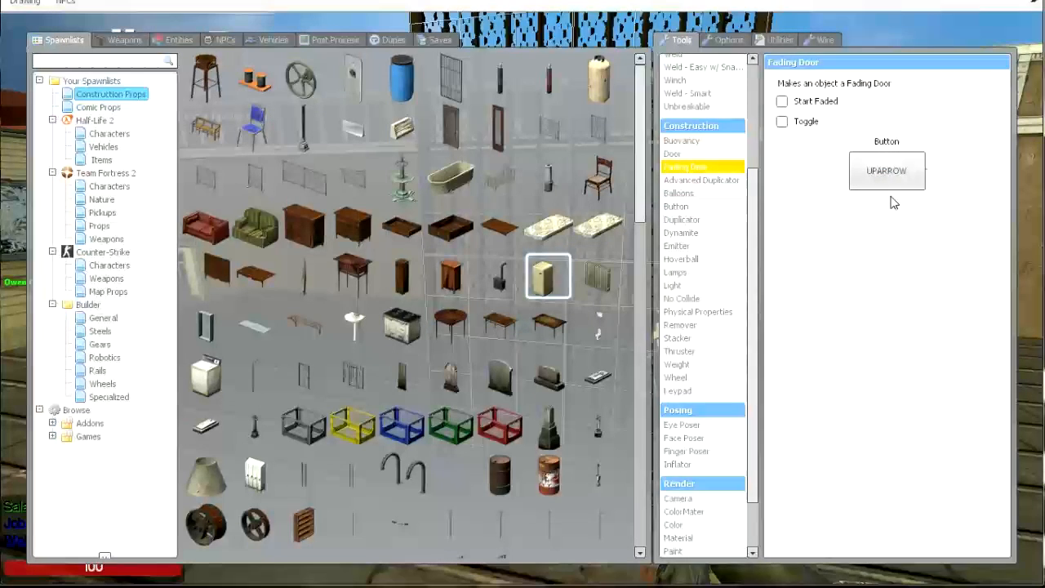
click(674, 205)
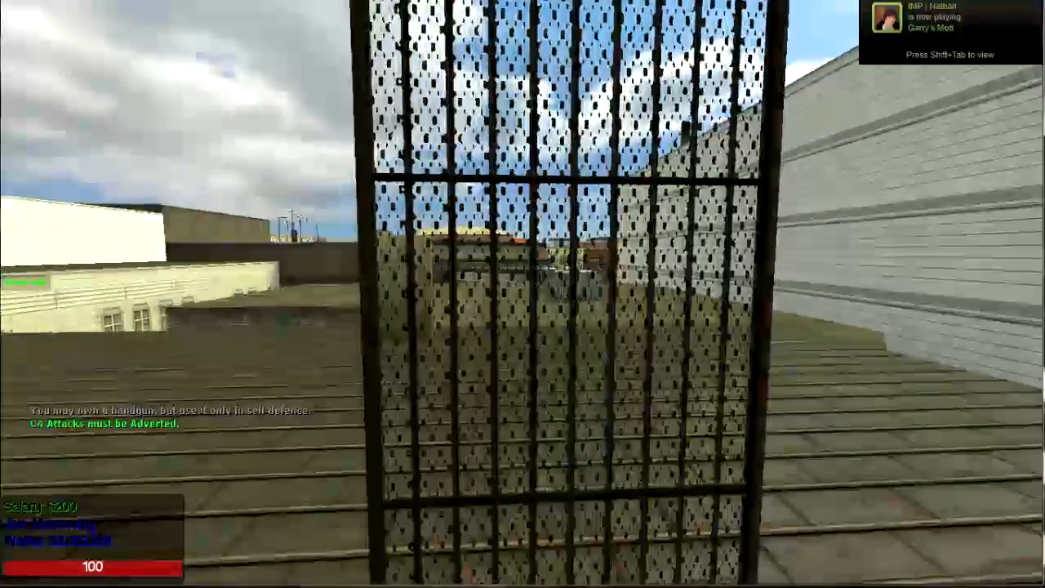
Bring the tool menu back up after facing the fence door
key(q)
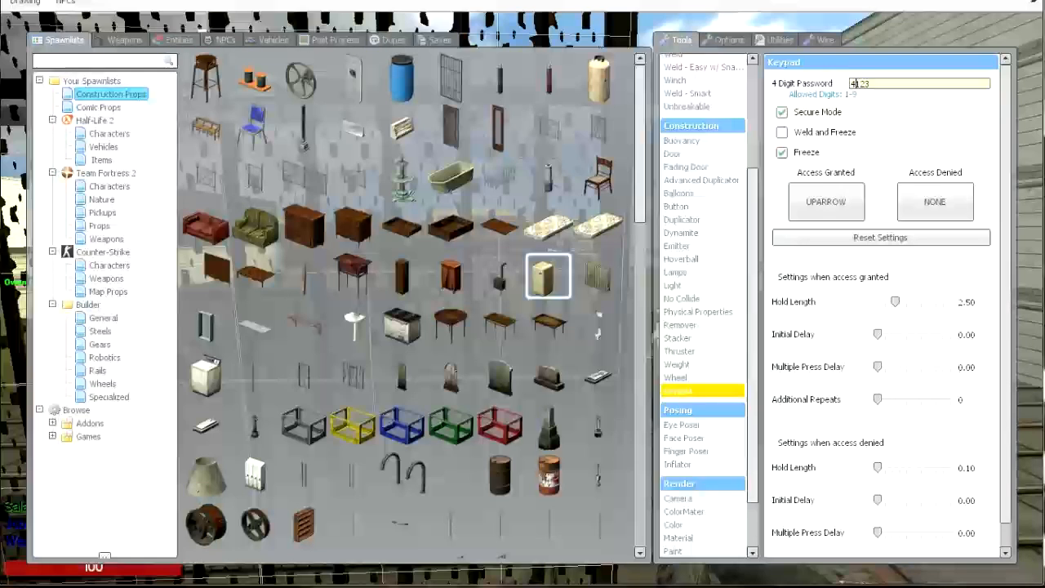
Set the keypad's Access Granted key to UPARROW with a secure 4-digit password
click(873, 84)
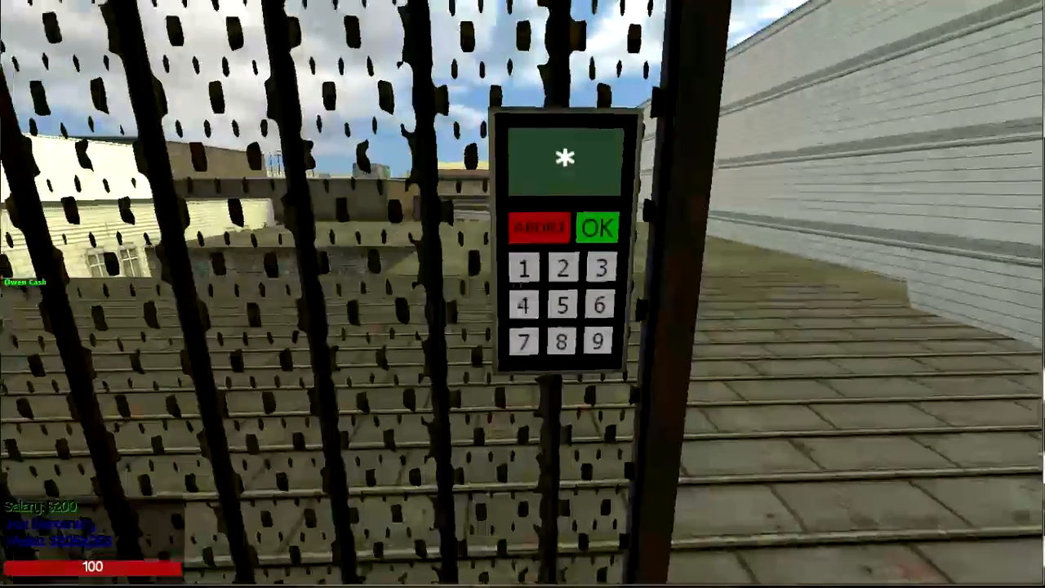
Enter a digit of the password on the keypad placed on the fence door
click(598, 227)
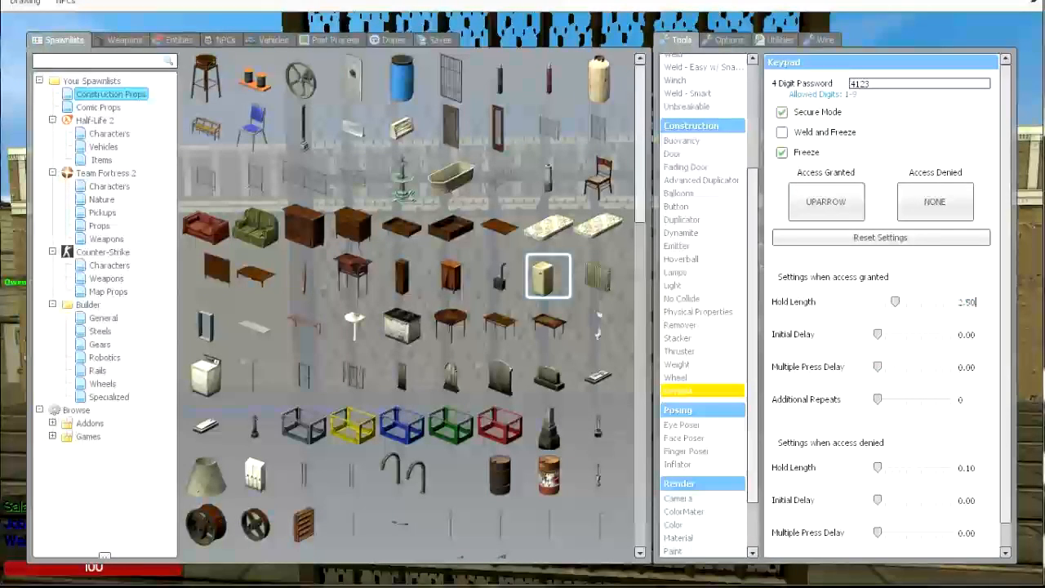
mouse_move(966, 276)
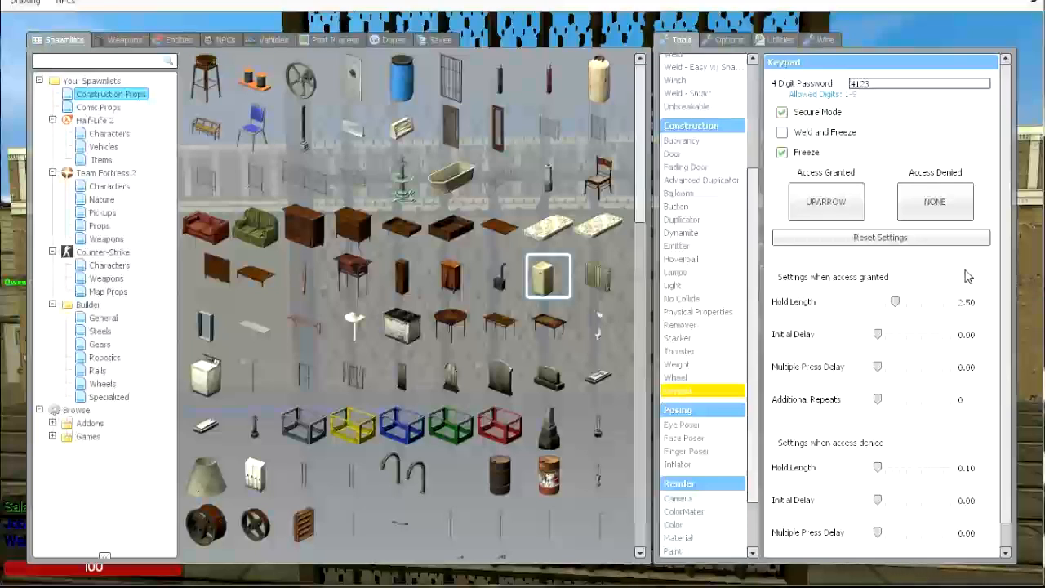